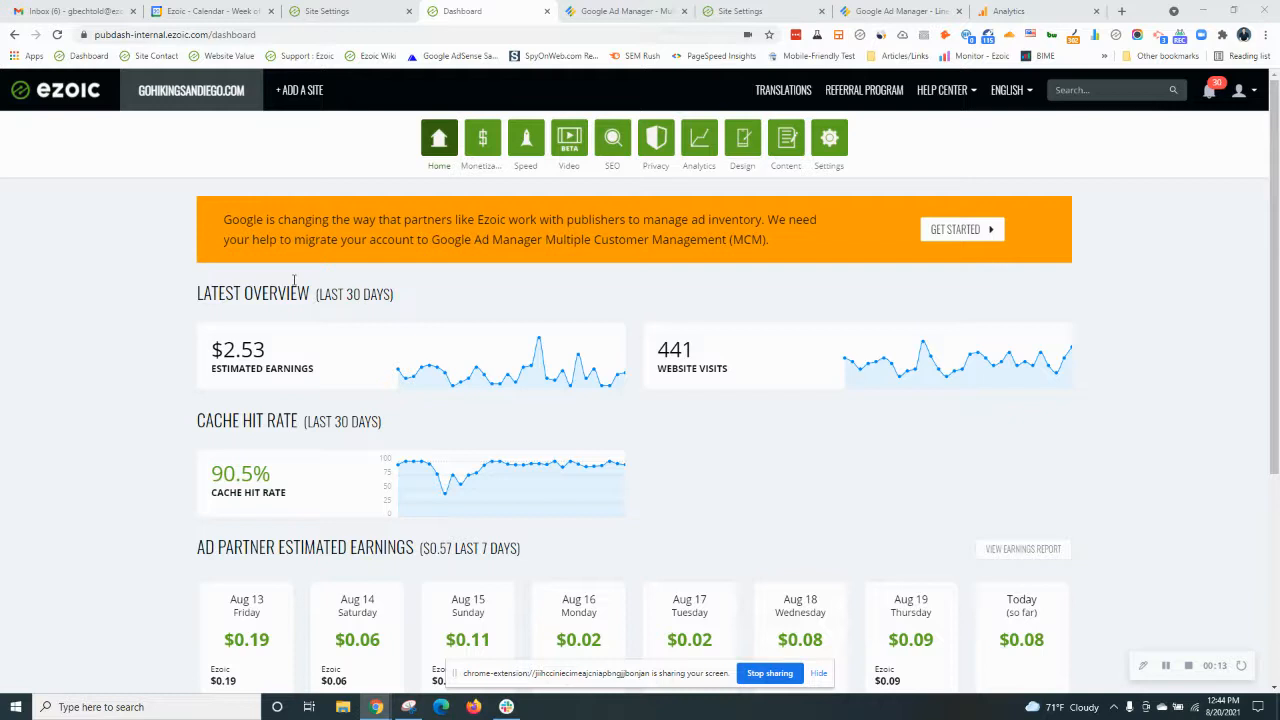
{"action": "mouse_move", "coordinate": [318, 283]}
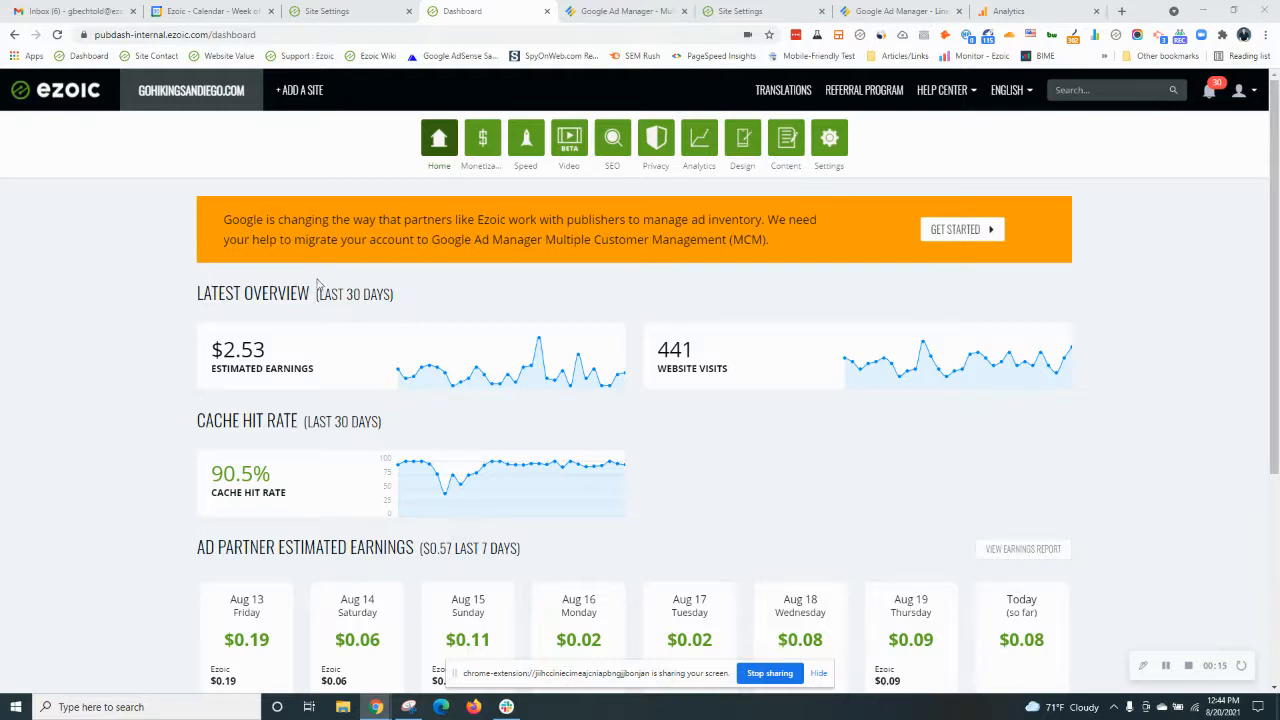
{"action": "mouse_move", "coordinate": [331, 261]}
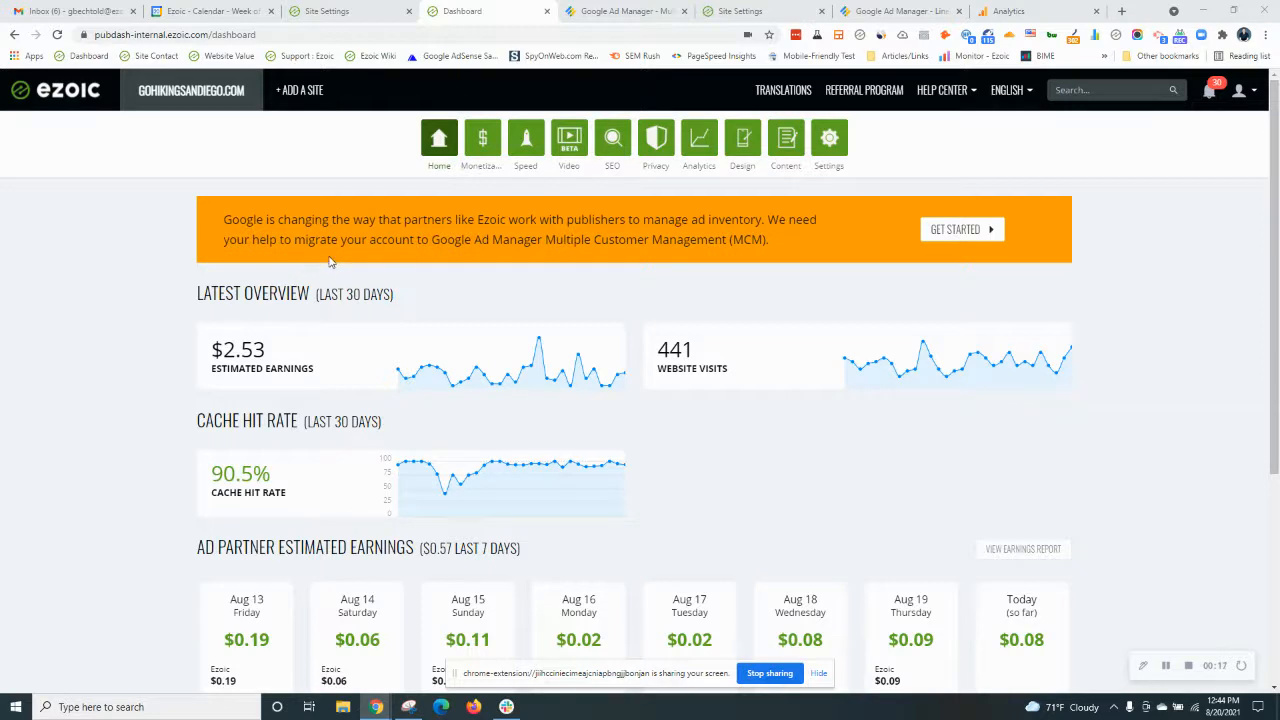
{"action": "mouse_move", "coordinate": [286, 248]}
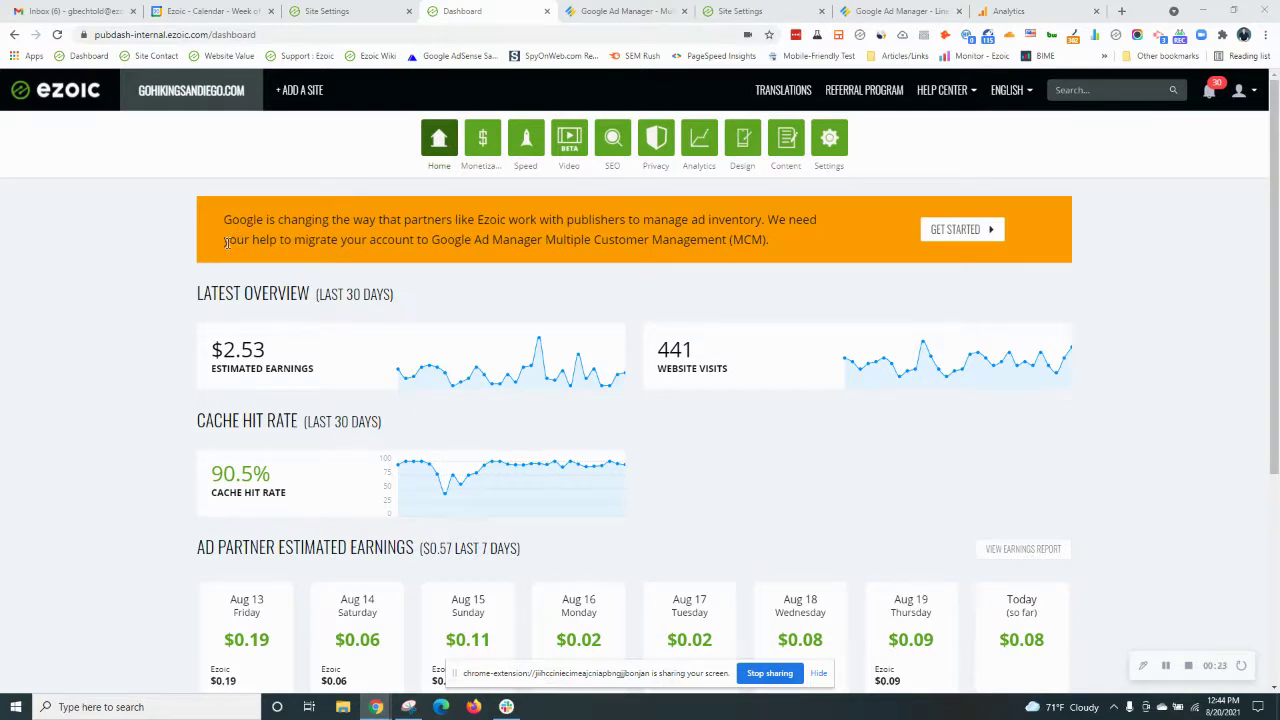
{"action": "mouse_move", "coordinate": [340, 258]}
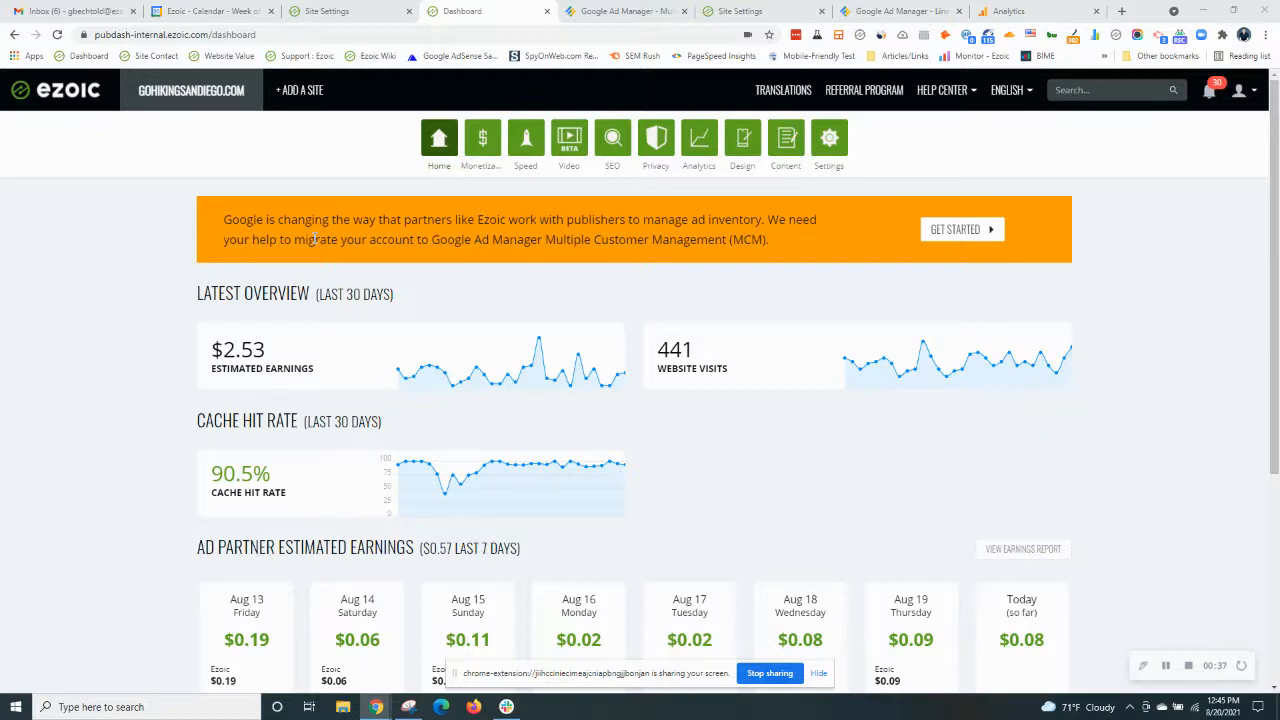
{"action": "mouse_move", "coordinate": [322, 225]}
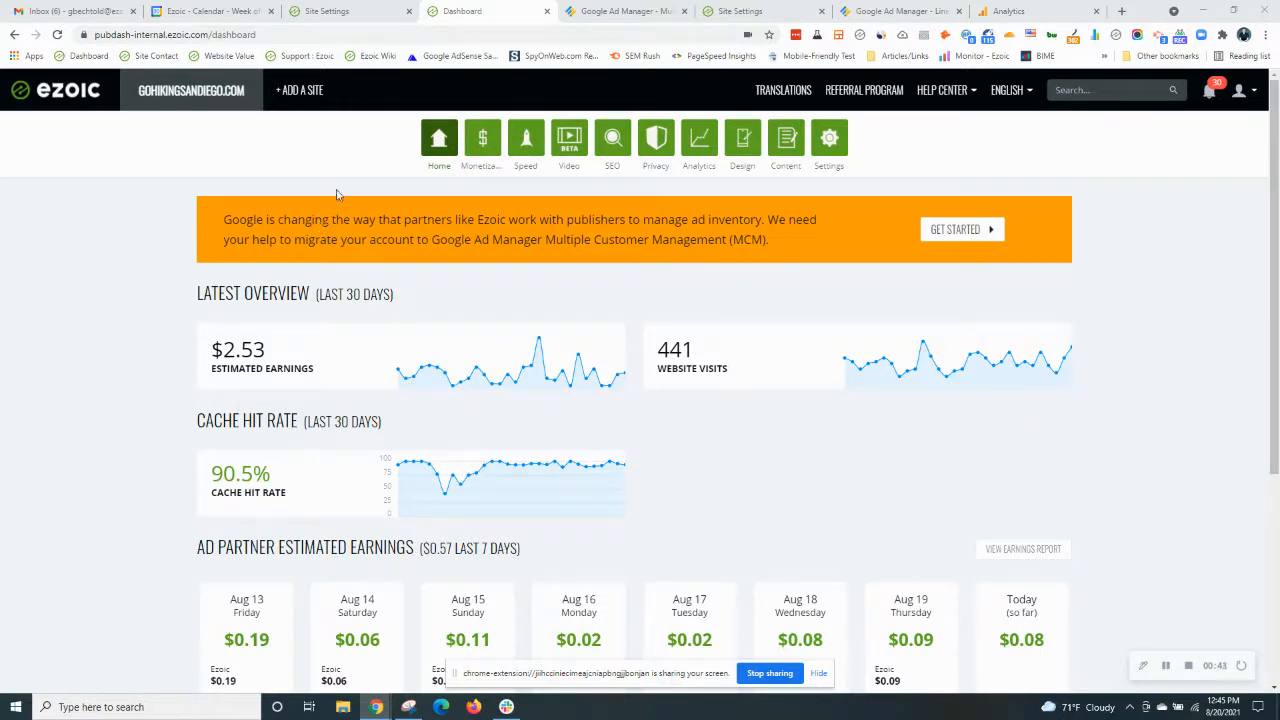
{"action": "mouse_move", "coordinate": [347, 184]}
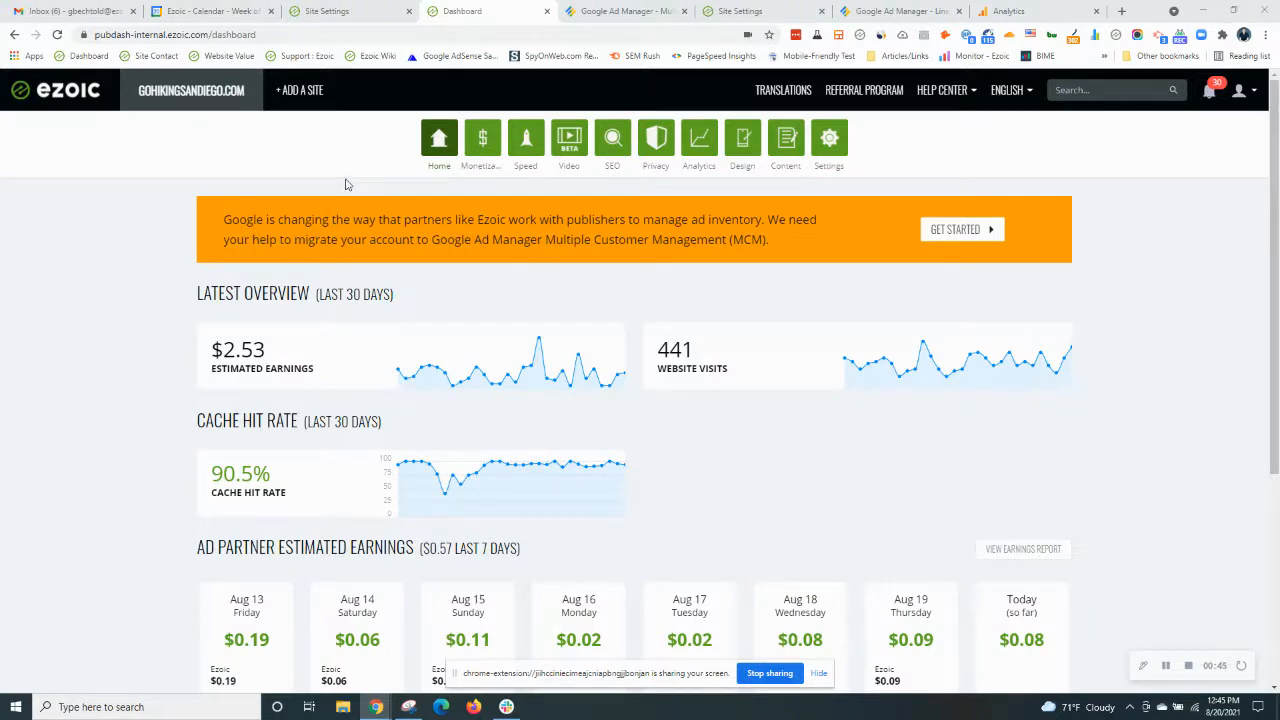
{"action": "mouse_move", "coordinate": [325, 178]}
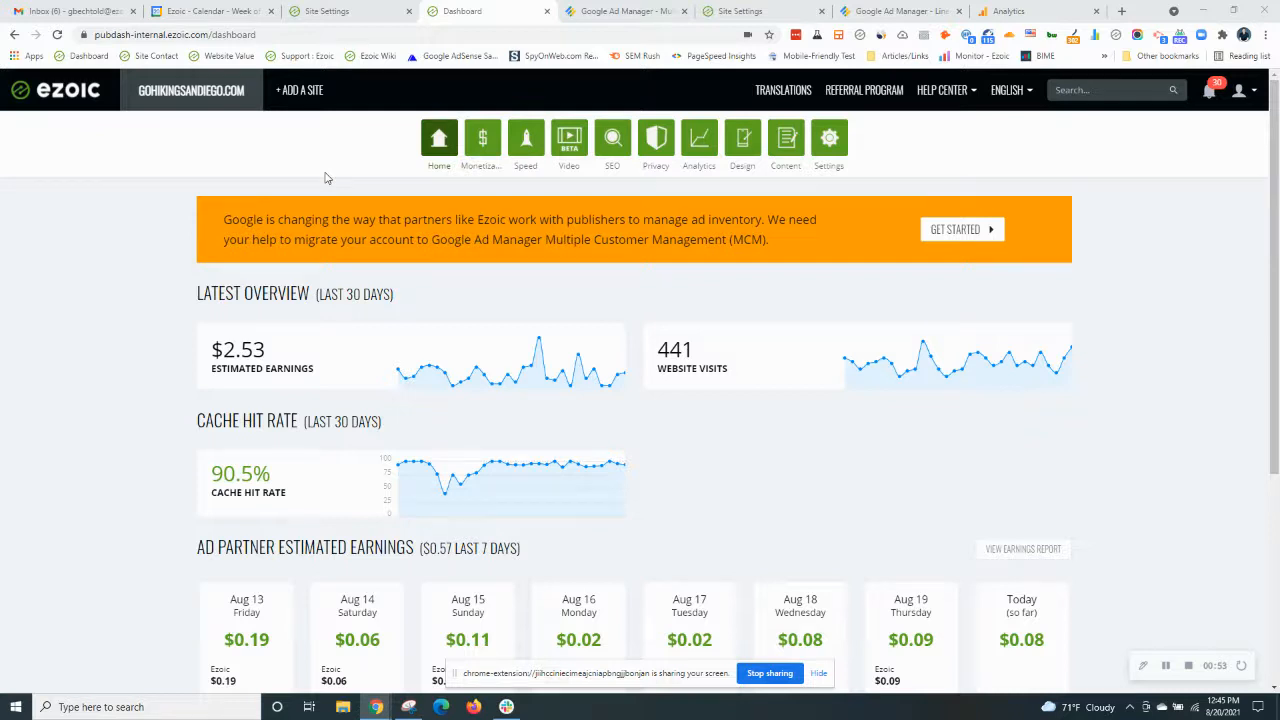
{"action": "mouse_move", "coordinate": [321, 181]}
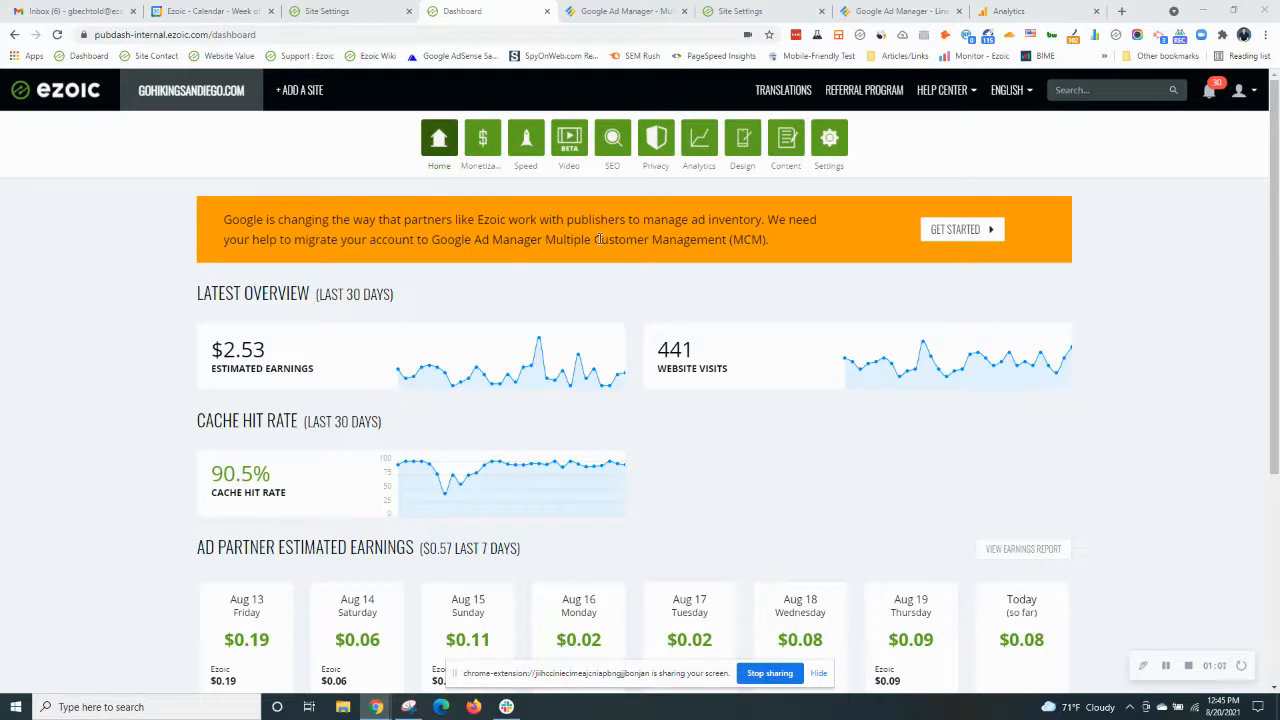
{"action": "mouse_move", "coordinate": [962, 229]}
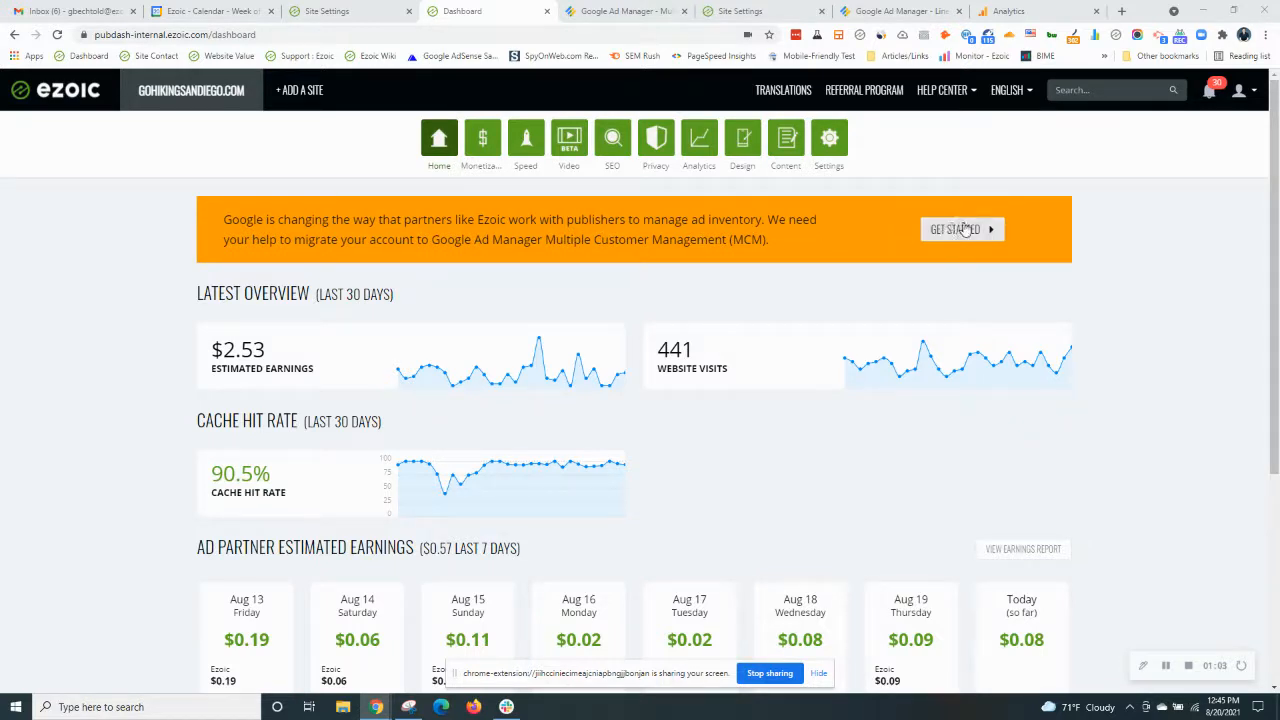
Start the Google Ad Manager MCM migration and reach the MCM invite form.
{"action": "left_click", "coordinate": [482, 137]}
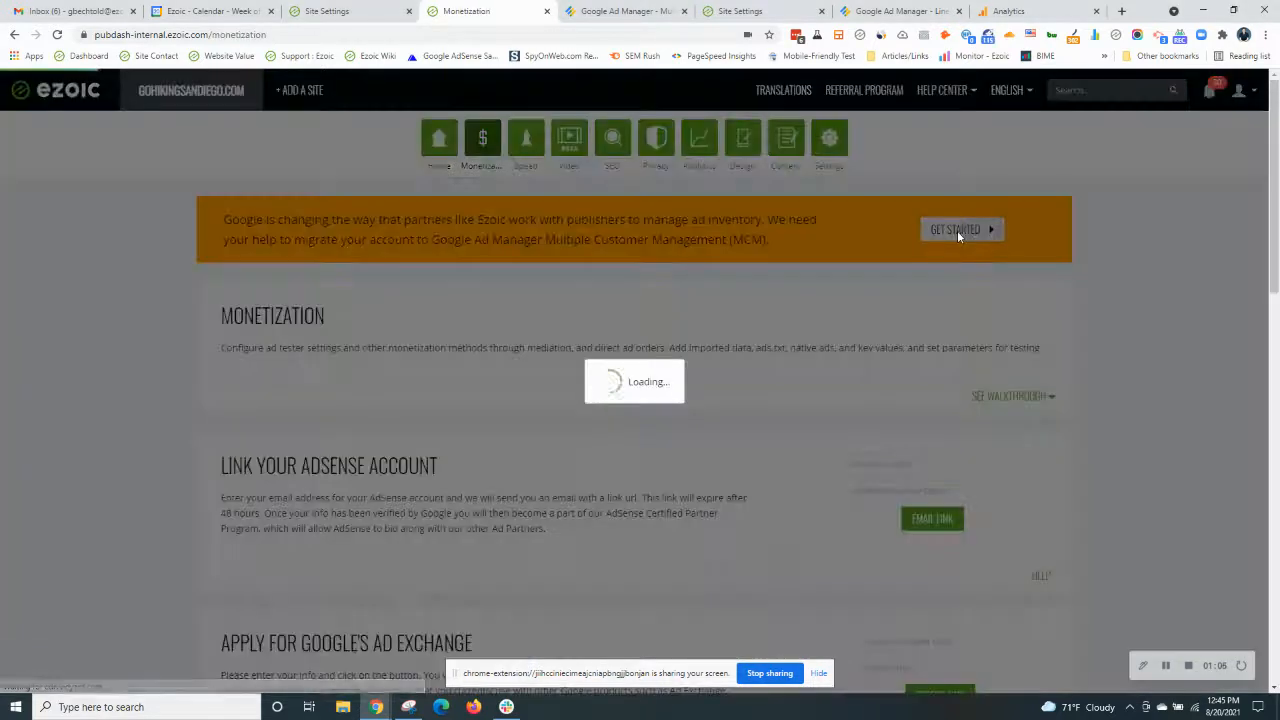
{"action": "left_click", "coordinate": [961, 229]}
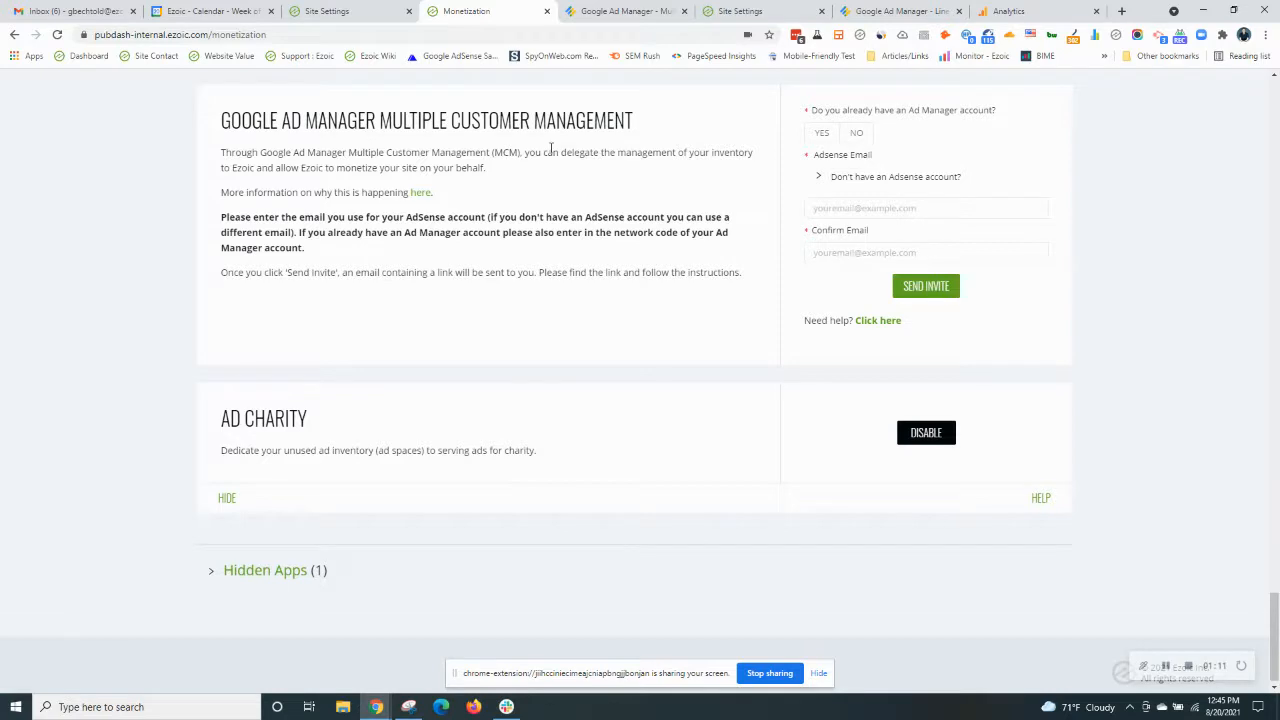
{"action": "mouse_move", "coordinate": [654, 135]}
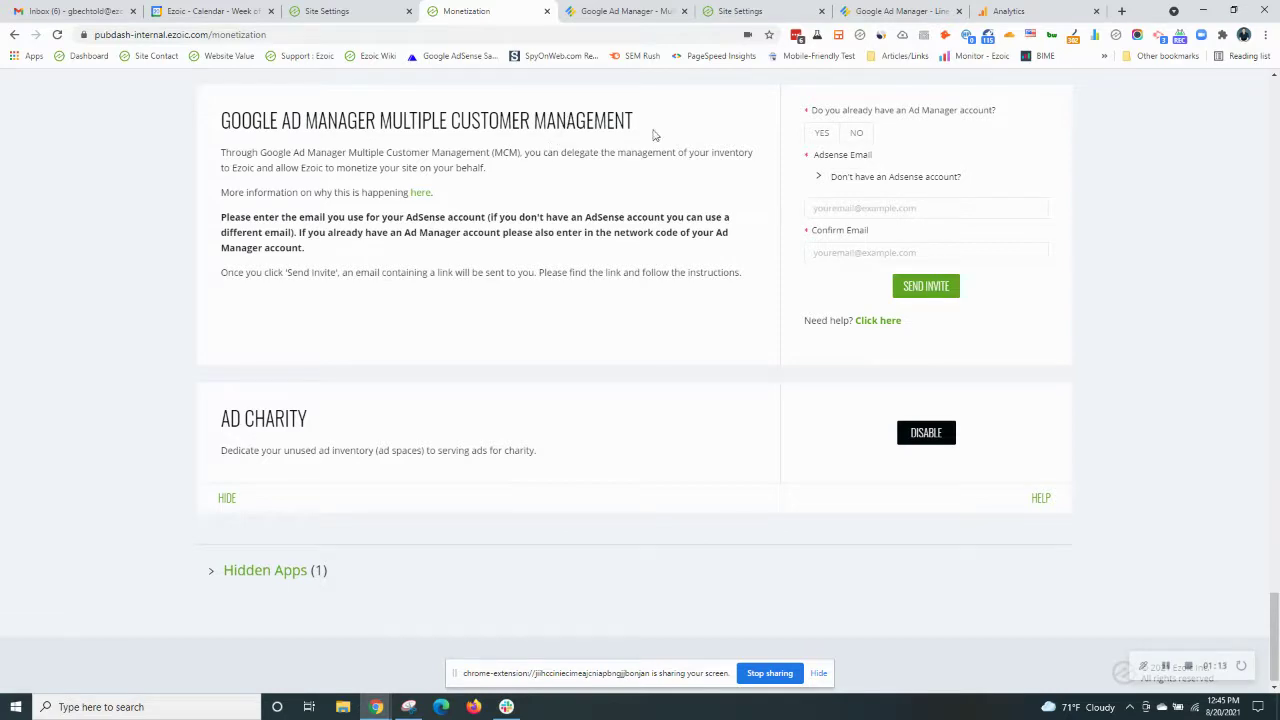
{"action": "mouse_move", "coordinate": [918, 122]}
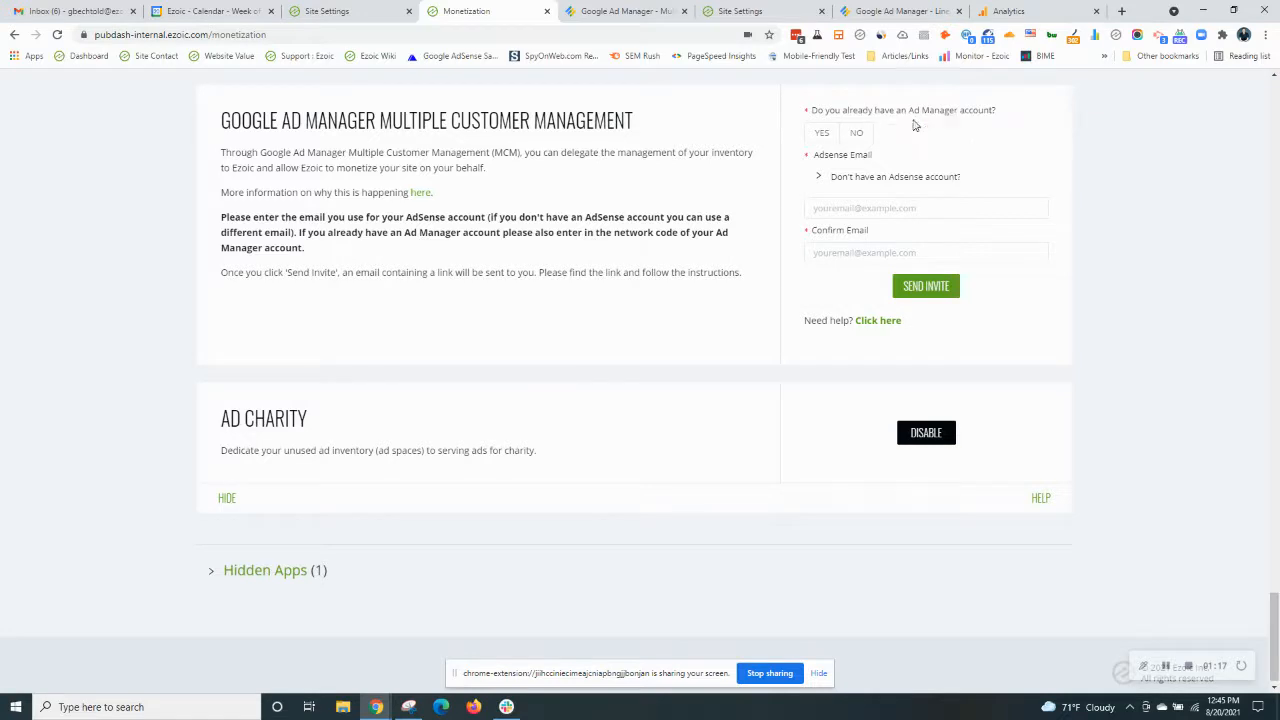
{"action": "mouse_move", "coordinate": [887, 132]}
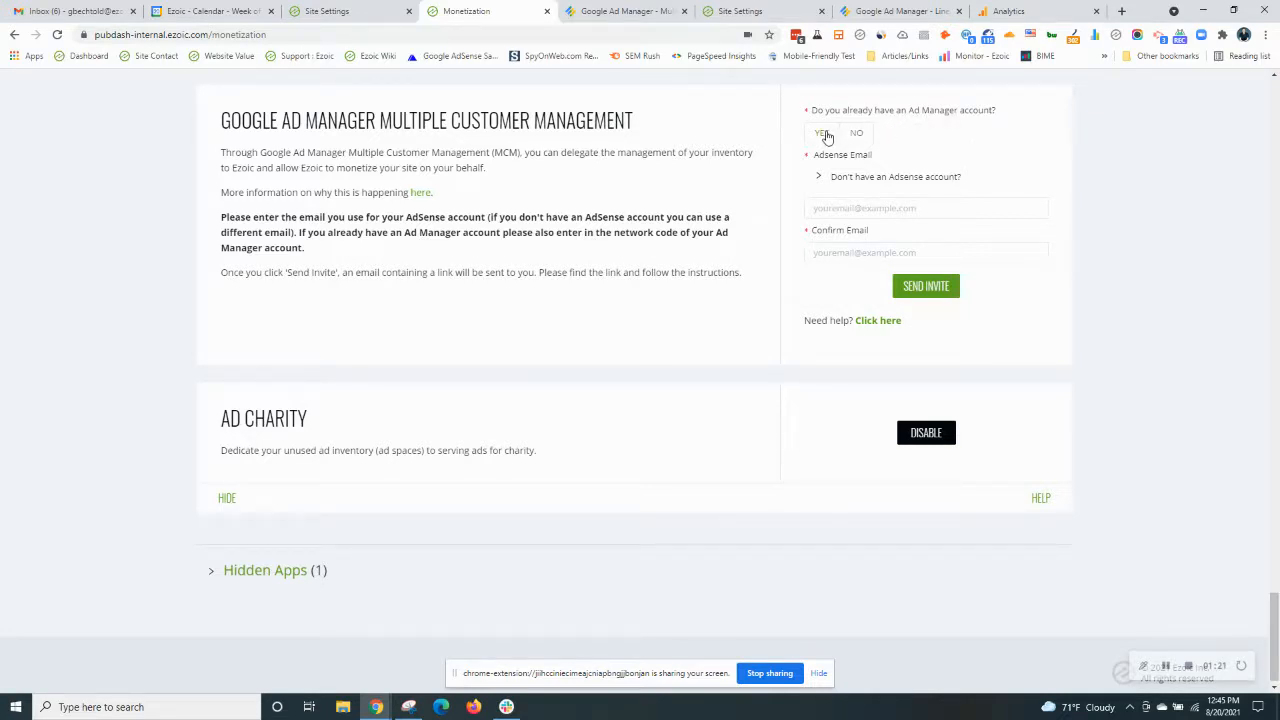
Mark no existing Ad Manager account and enter the AdSense email in both email fields.
{"action": "left_click", "coordinate": [821, 132]}
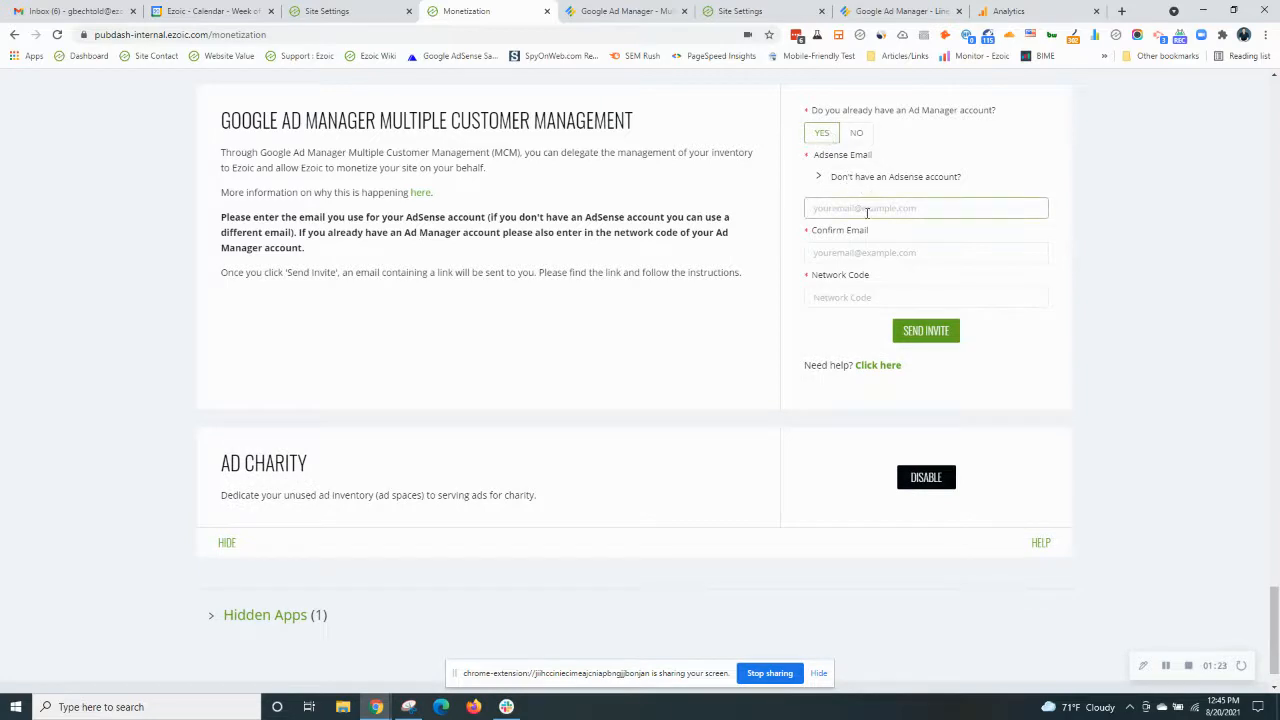
{"action": "left_click", "coordinate": [926, 297]}
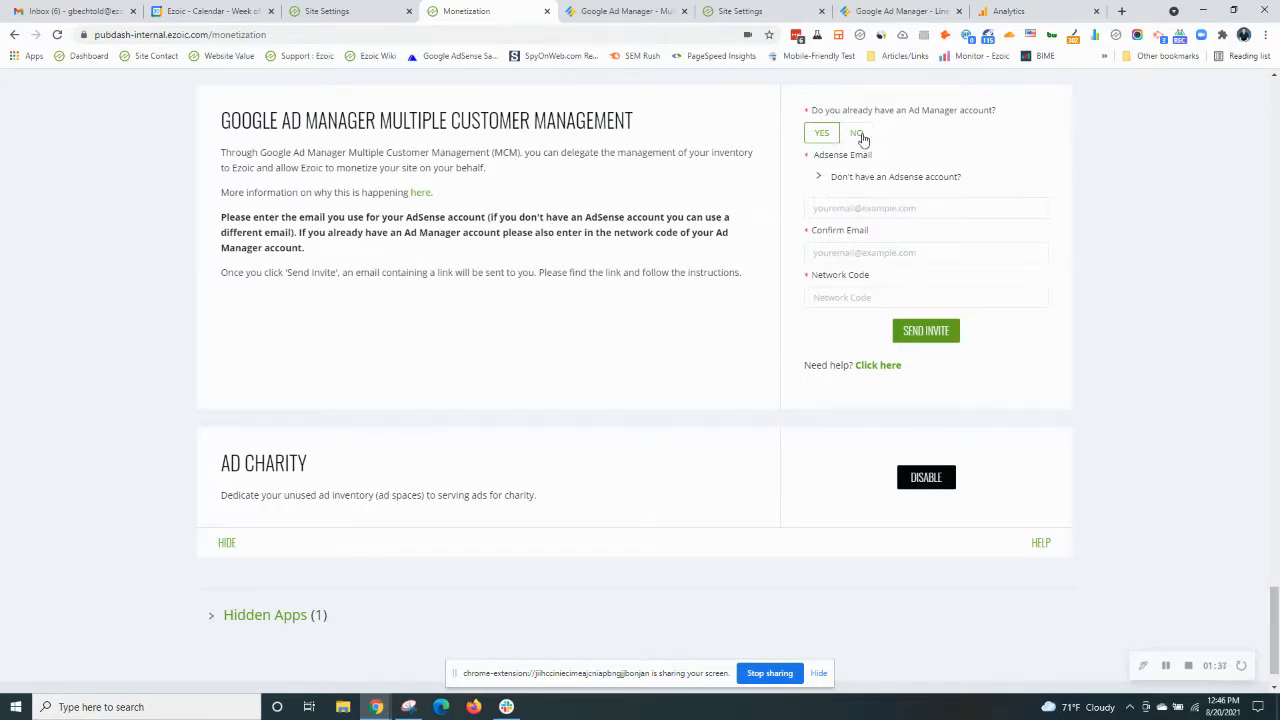
{"action": "left_click", "coordinate": [856, 132]}
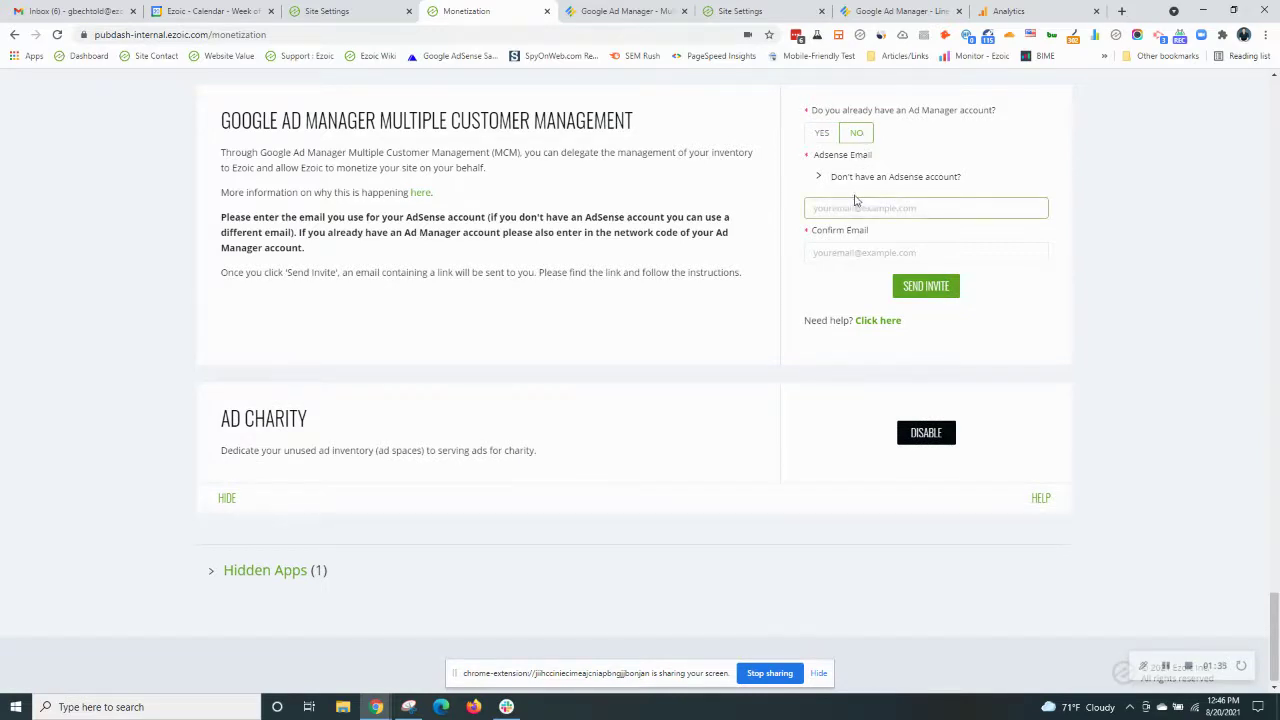
{"action": "left_click", "coordinate": [926, 208]}
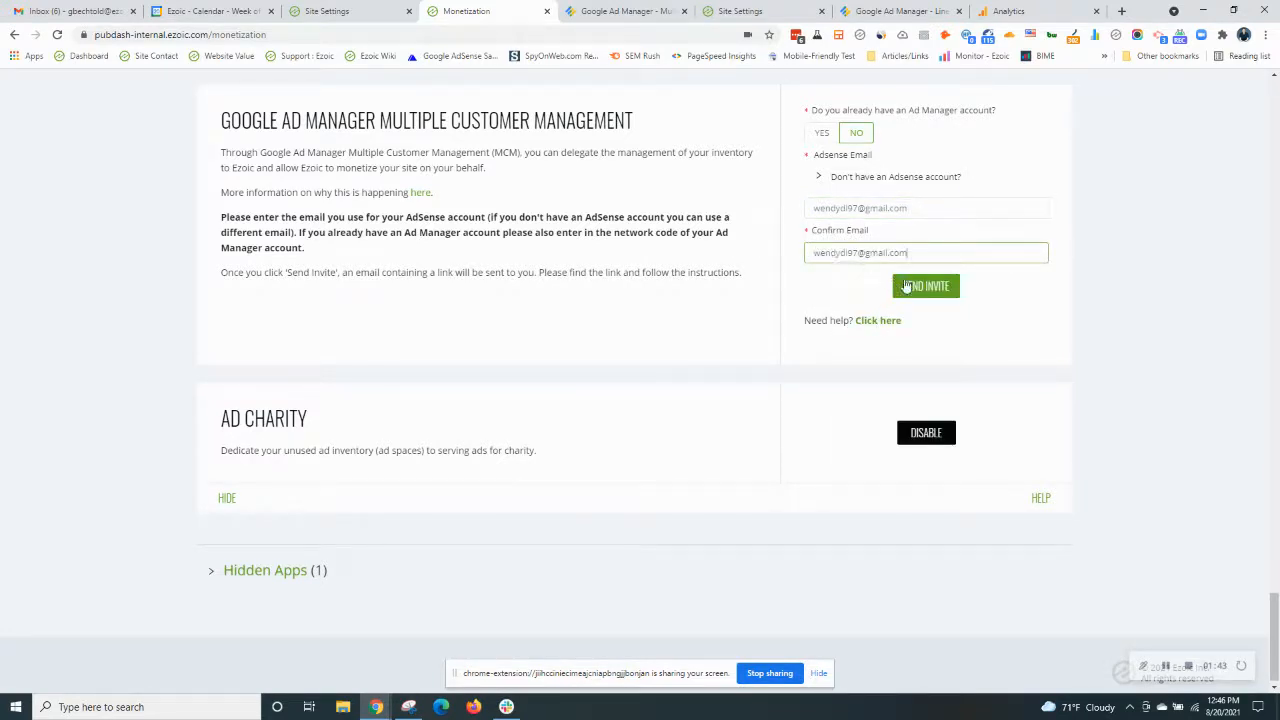
{"action": "left_click", "coordinate": [925, 286]}
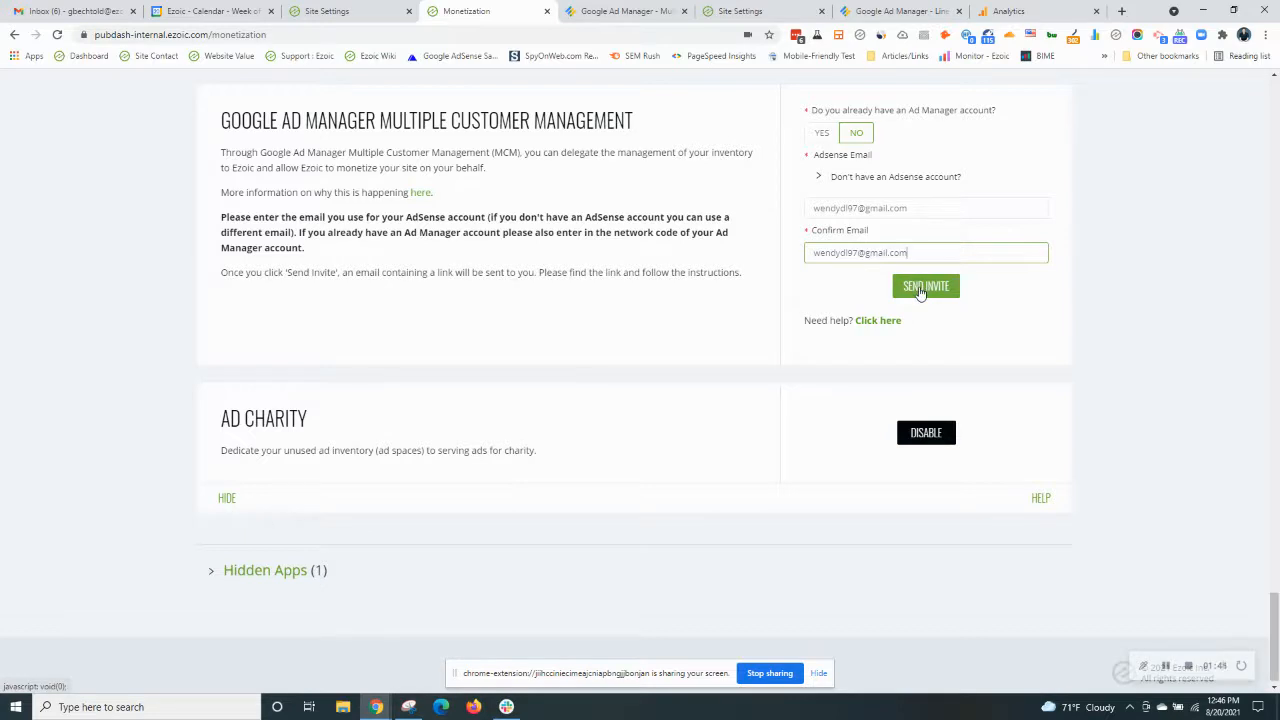
Send the MCM invite, confirm gohikingsandiego.com is under Google review, then switch to Gmail.
{"action": "left_click", "coordinate": [925, 286]}
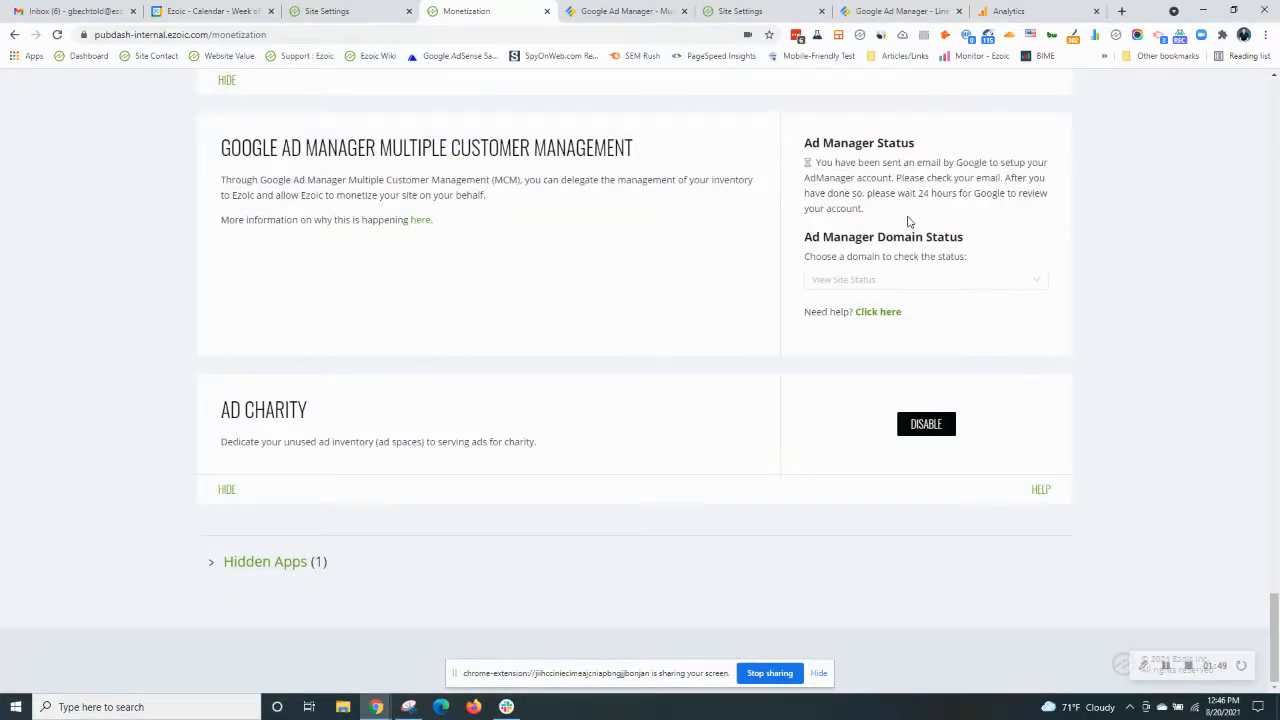
{"action": "left_click", "coordinate": [924, 279]}
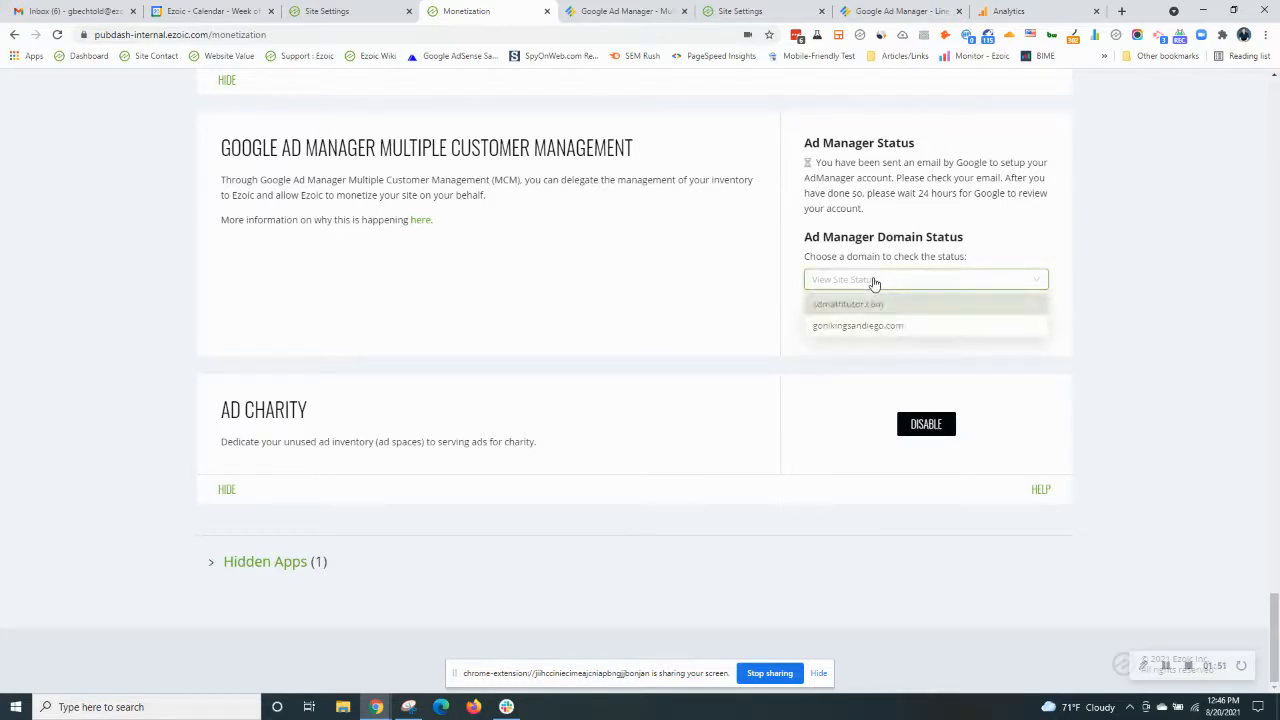
{"action": "left_click", "coordinate": [858, 325]}
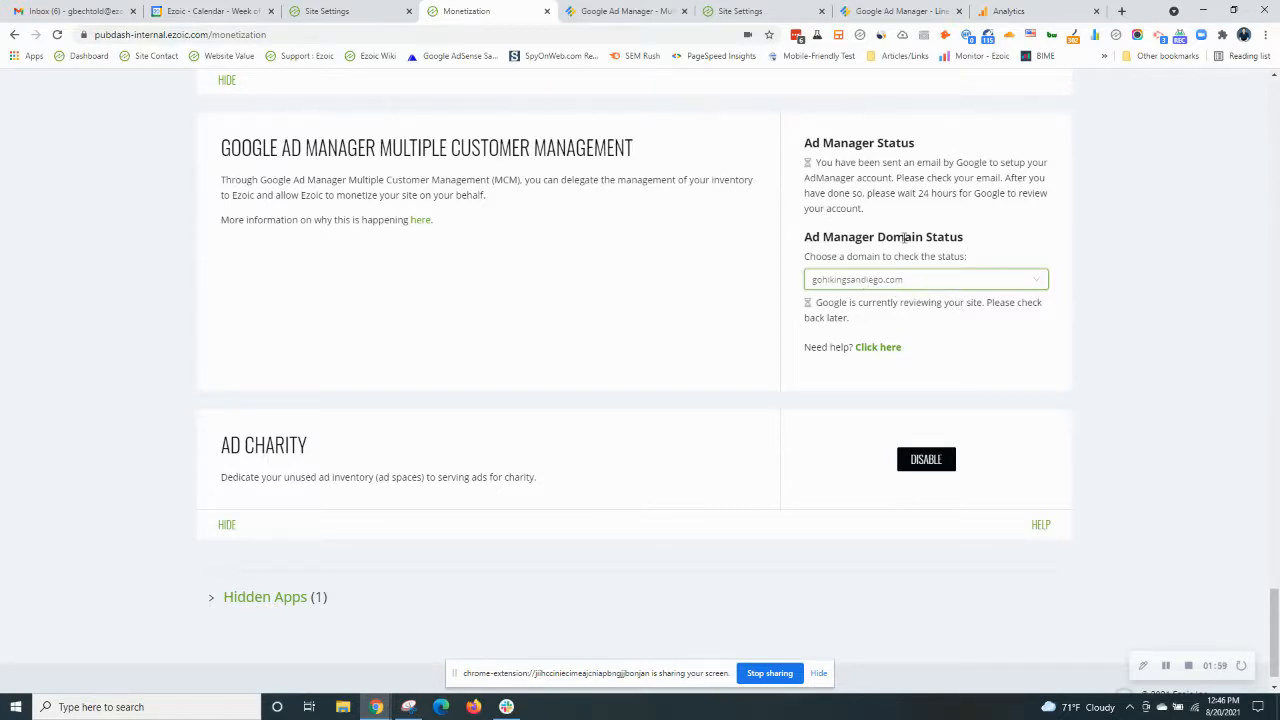
{"action": "mouse_move", "coordinate": [774, 179]}
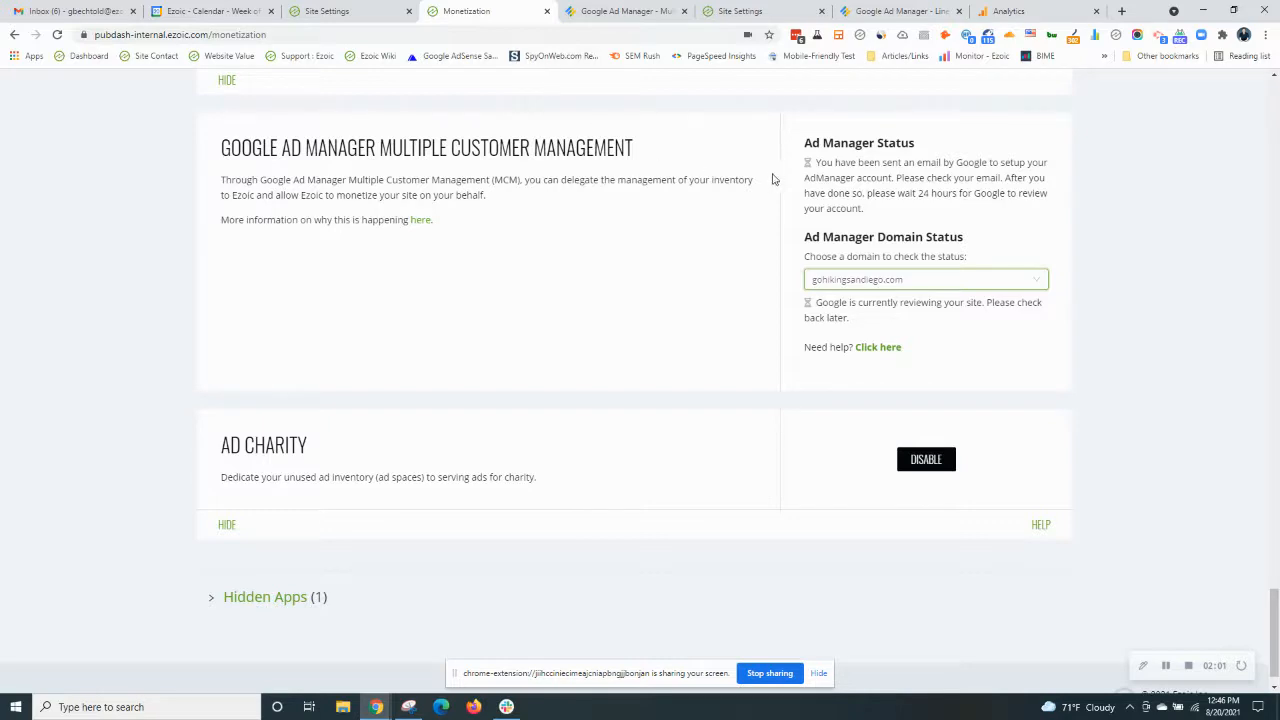
{"action": "mouse_move", "coordinate": [546, 122]}
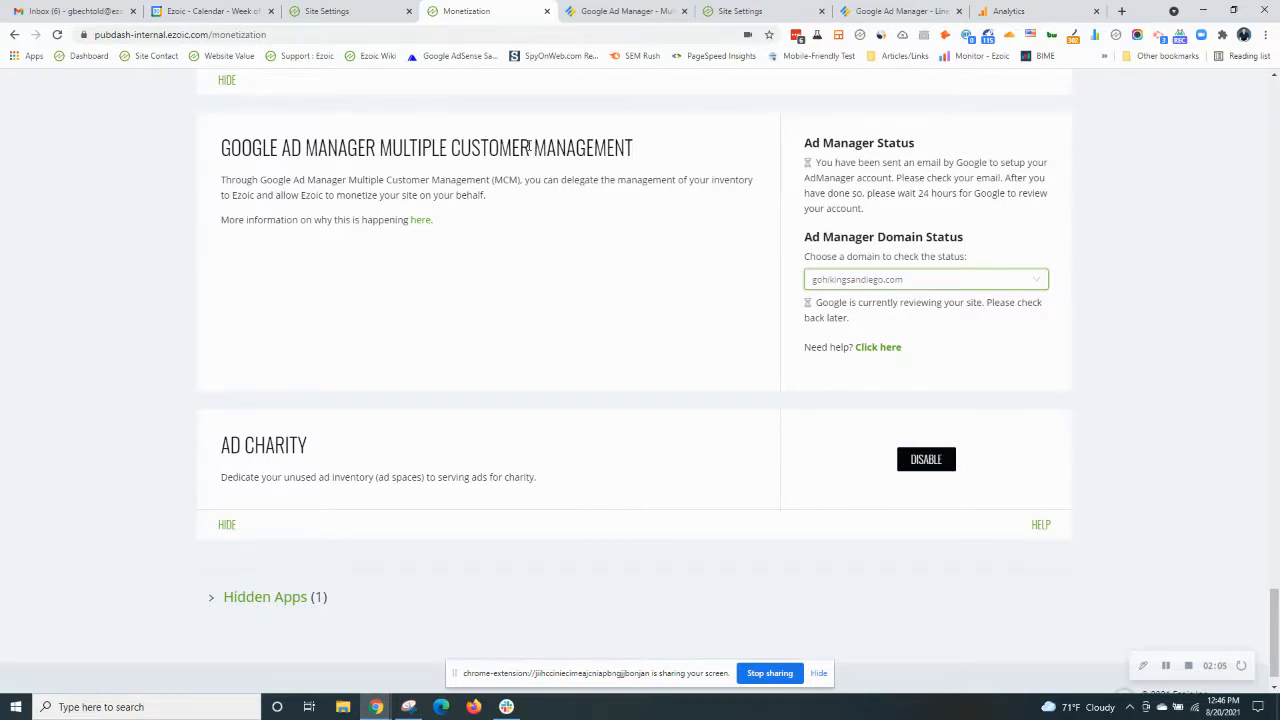
{"action": "left_click", "coordinate": [65, 11]}
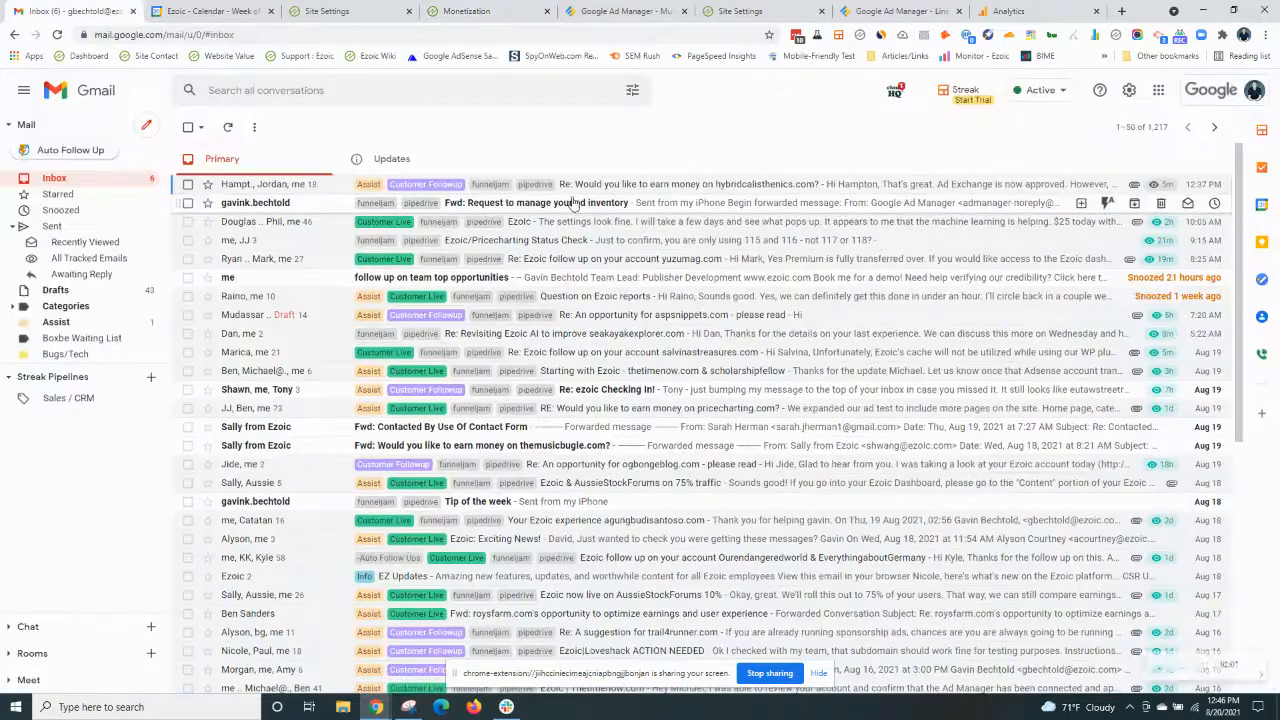
Open and read through the 'Fwd: Request to manage your ad inventory' email.
{"action": "left_click", "coordinate": [576, 202]}
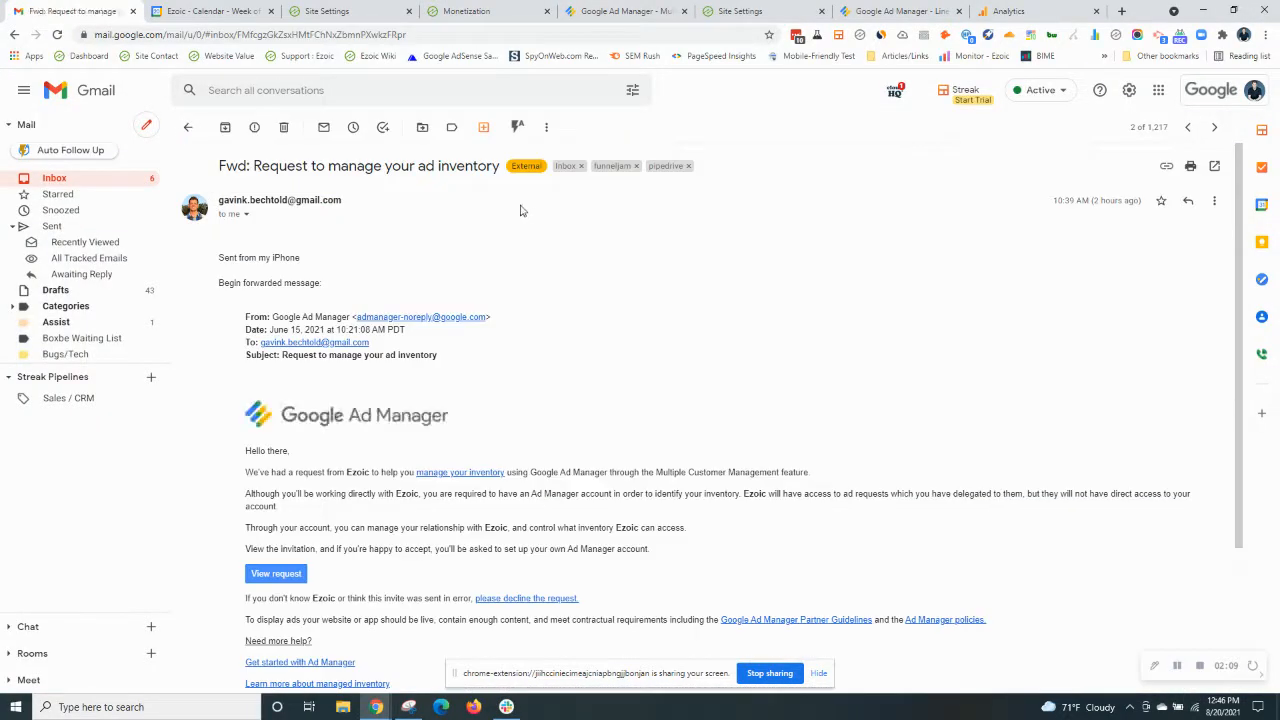
{"action": "scroll", "scroll_direction": "down", "scroll_amount": 3}
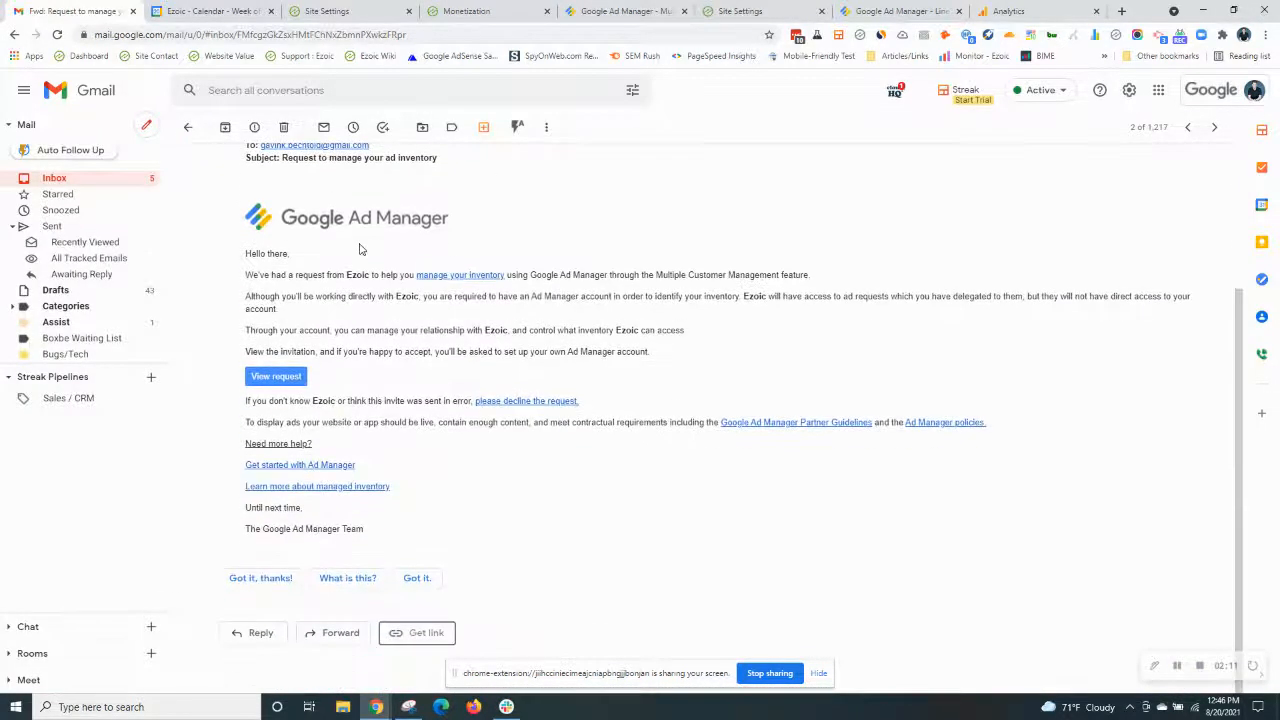
{"action": "mouse_move", "coordinate": [331, 258]}
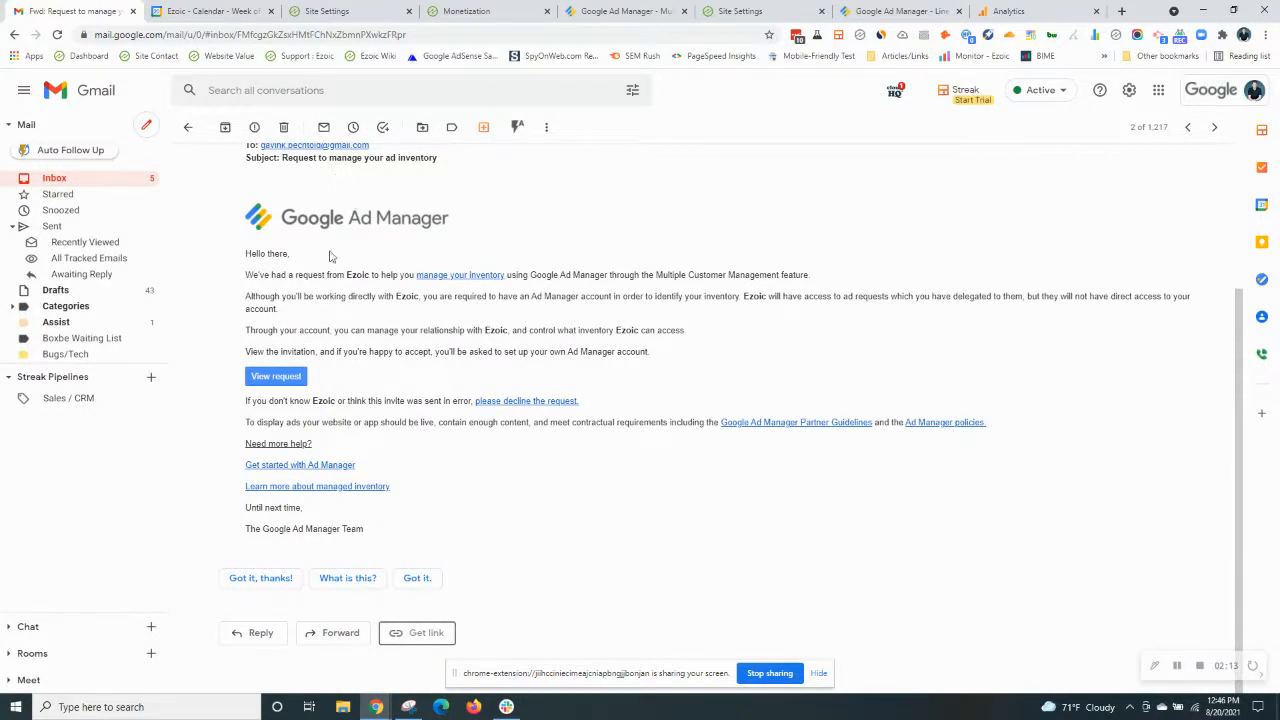
{"action": "mouse_move", "coordinate": [276, 376]}
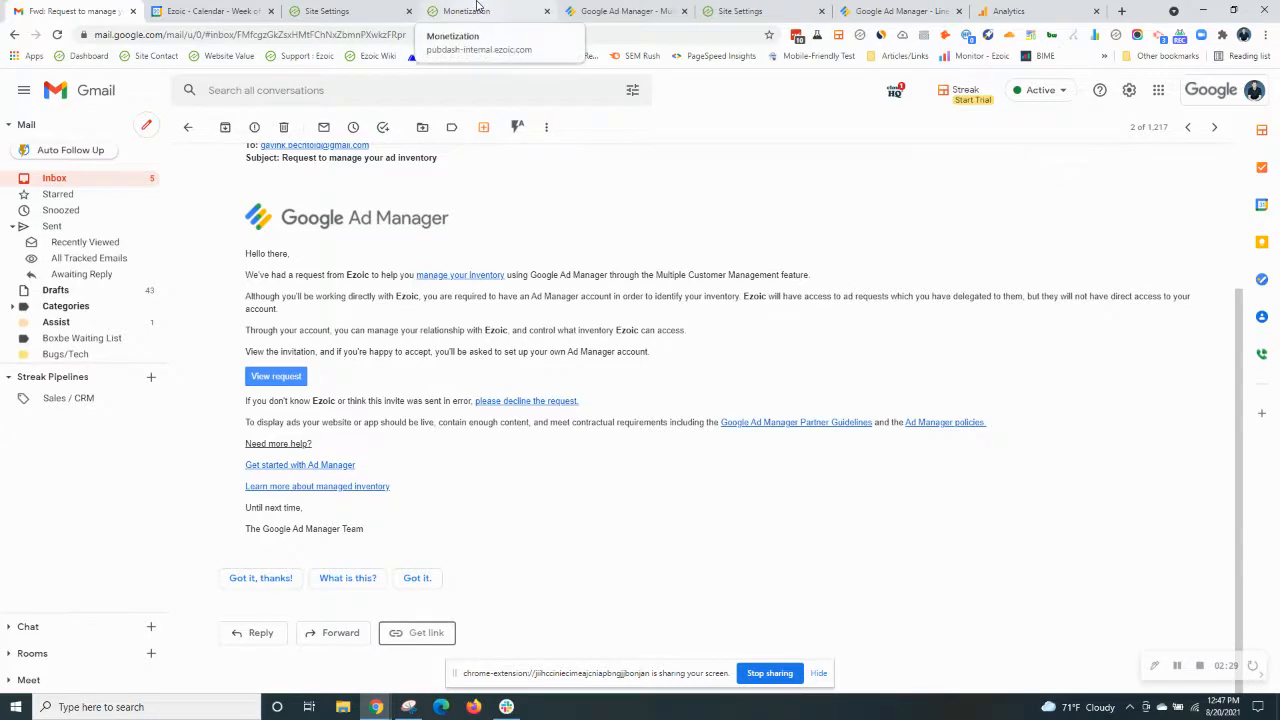
Return to the top of Ezoic's Monetization page and show the Help Center menu.
{"action": "left_click", "coordinate": [482, 11]}
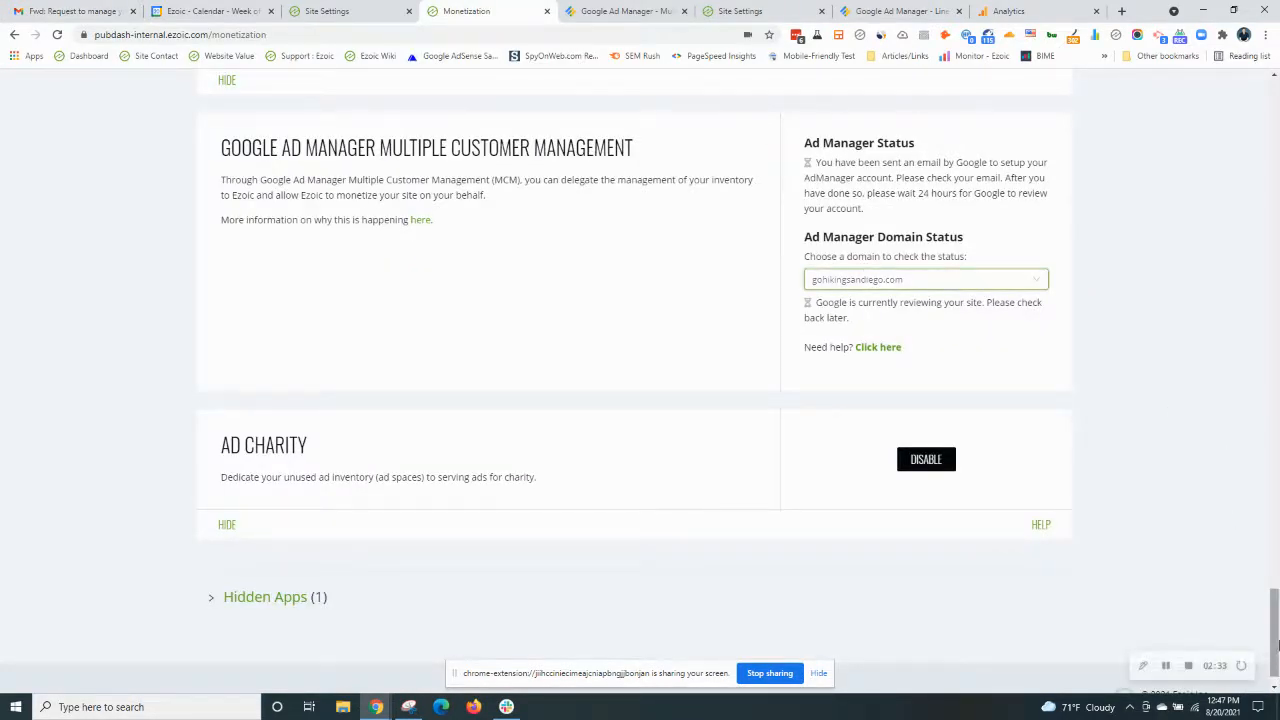
{"action": "scroll", "scroll_direction": "up", "scroll_amount": 3}
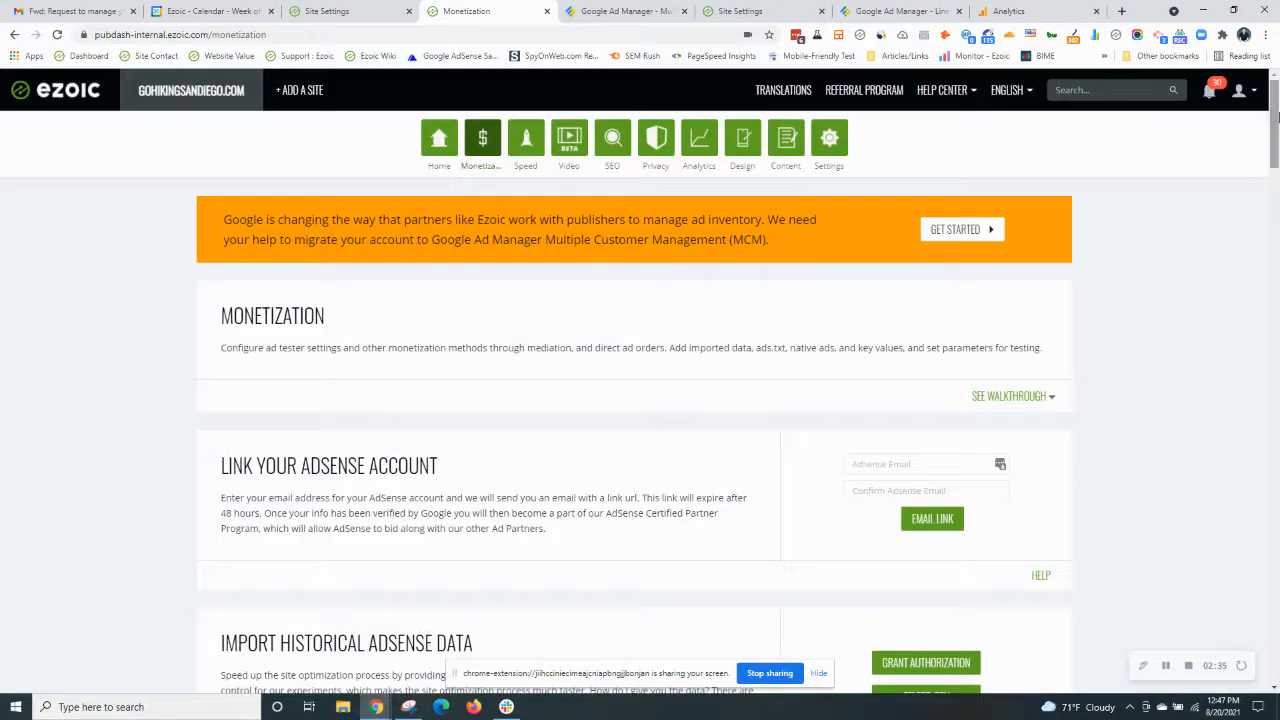
{"action": "mouse_move", "coordinate": [930, 97]}
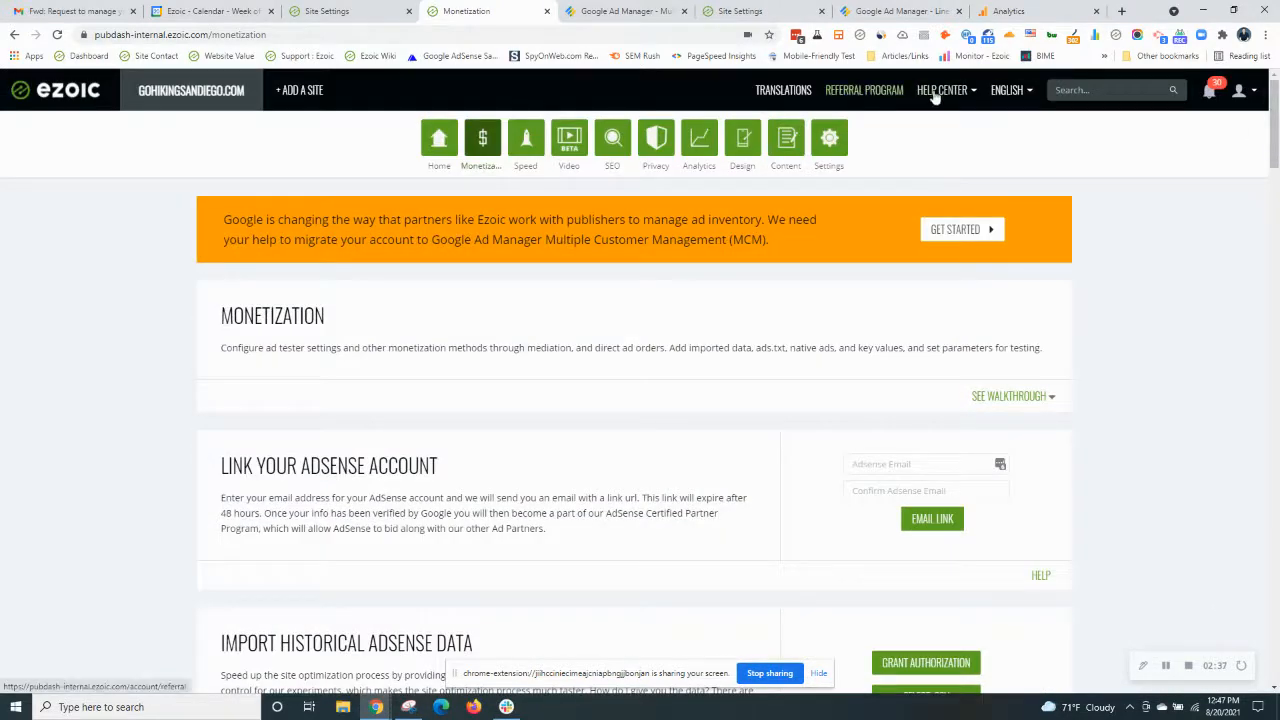
{"action": "left_click", "coordinate": [944, 90]}
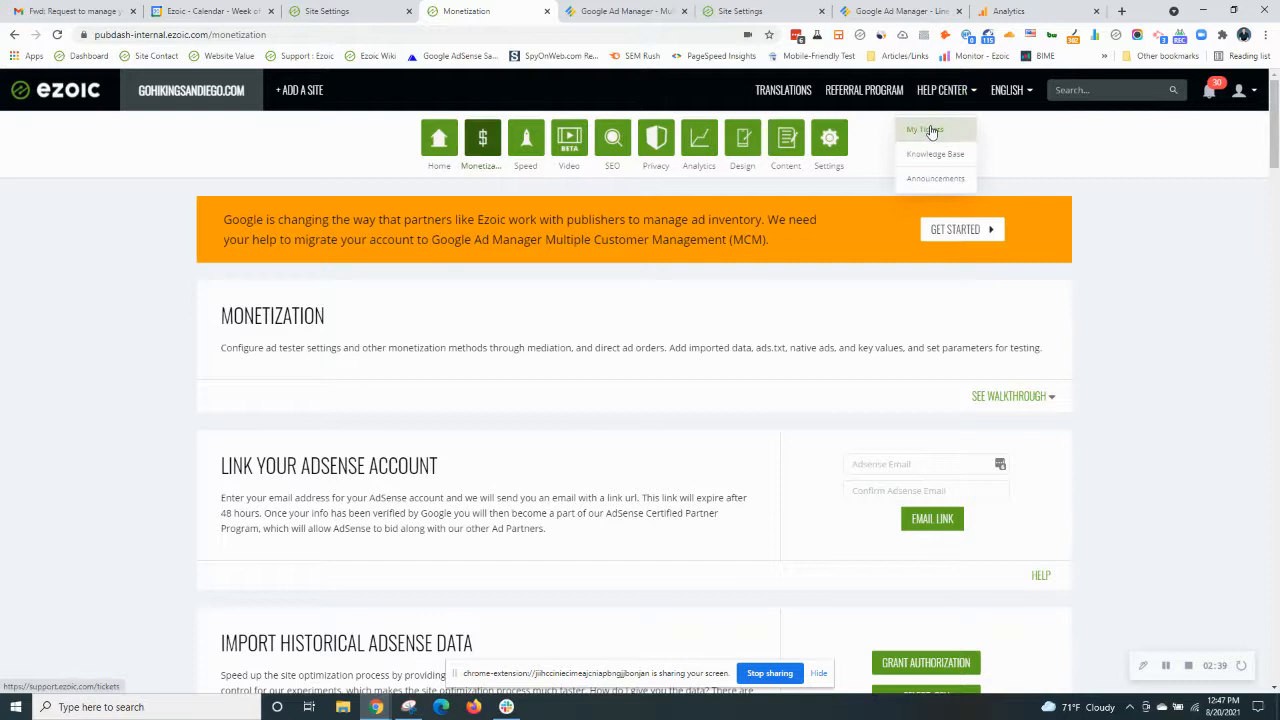
{"action": "mouse_move", "coordinate": [925, 130]}
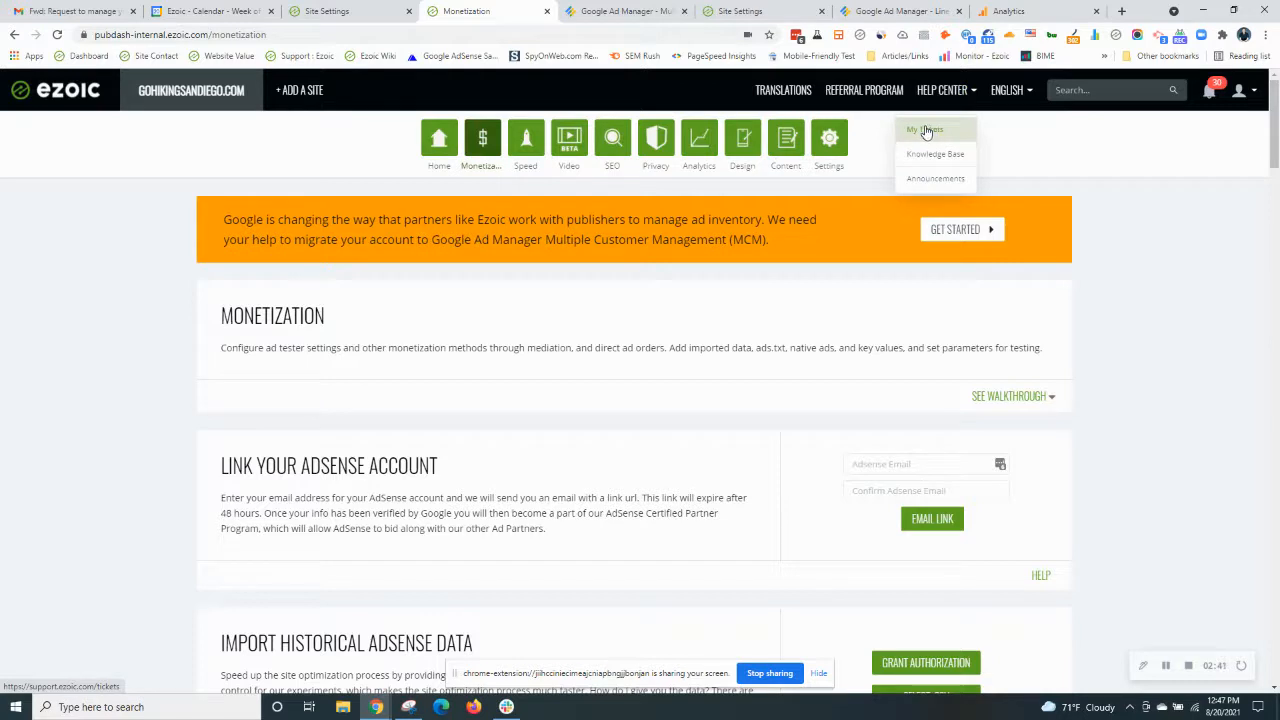
{"action": "mouse_move", "coordinate": [915, 131]}
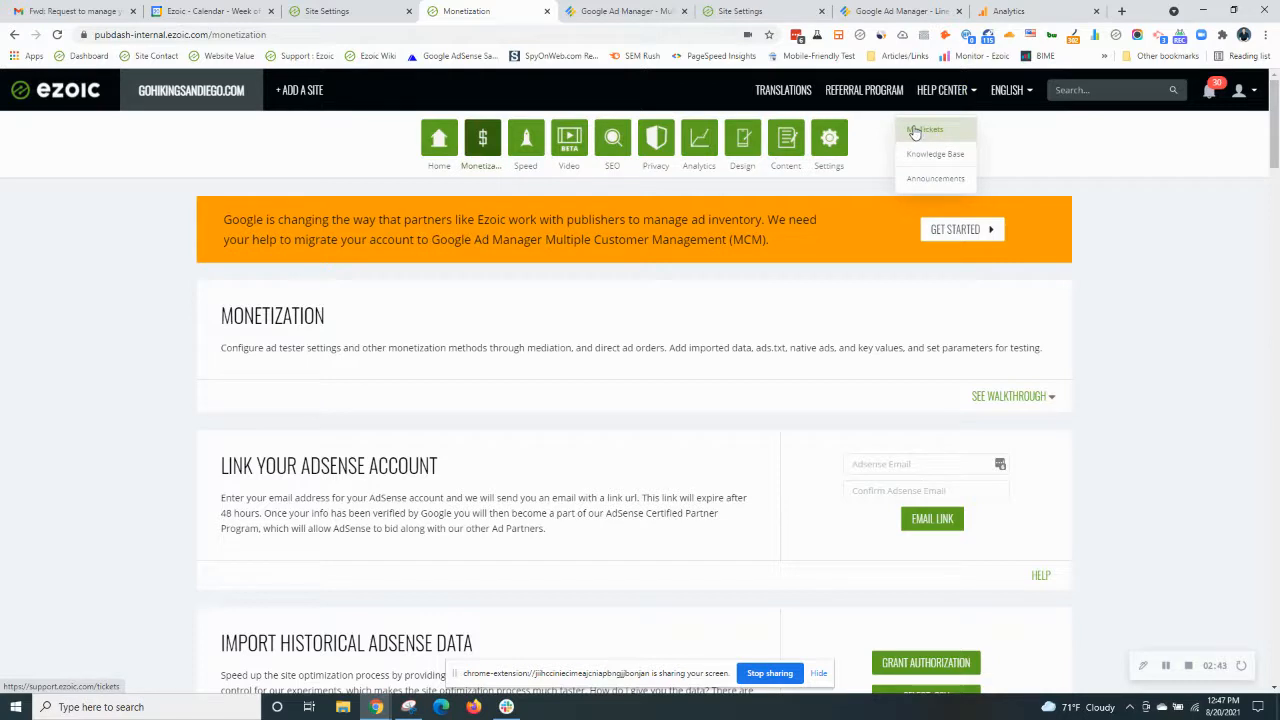
{"action": "mouse_move", "coordinate": [958, 131]}
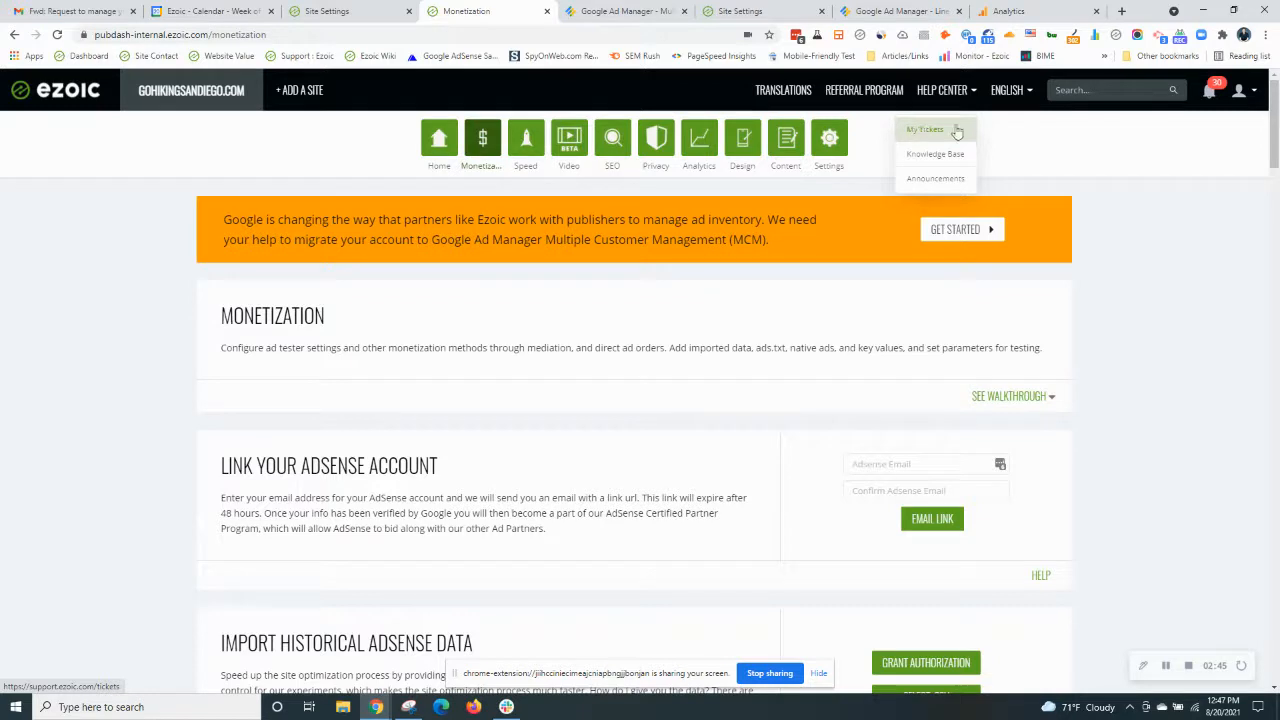